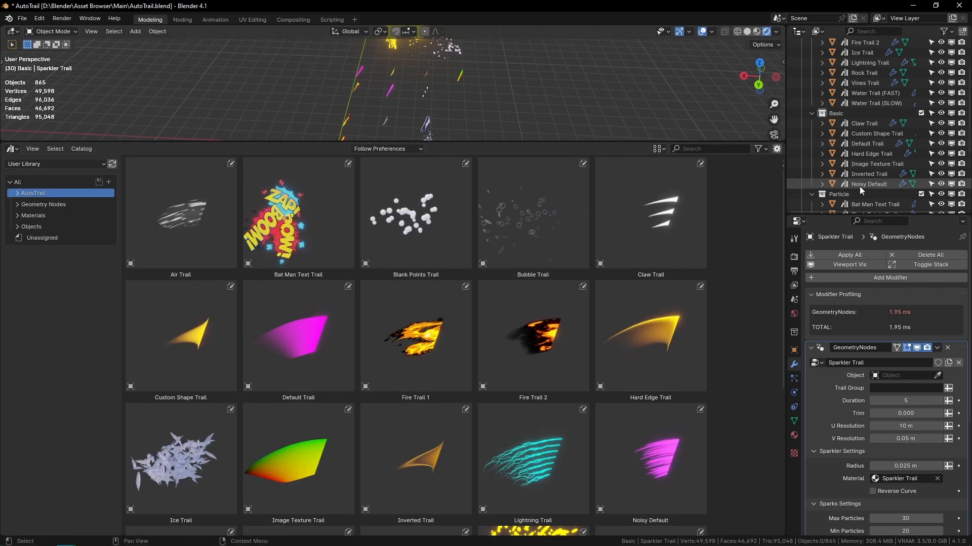
- Filter the AutoTrail asset browser by Basic, then Elemental, then show all trails again
left_click(35, 203)
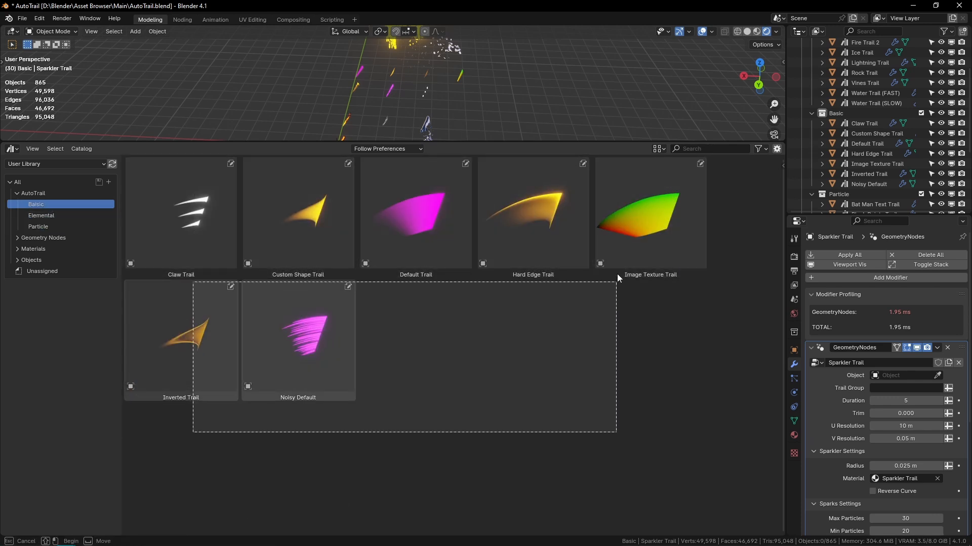
left_click(41, 215)
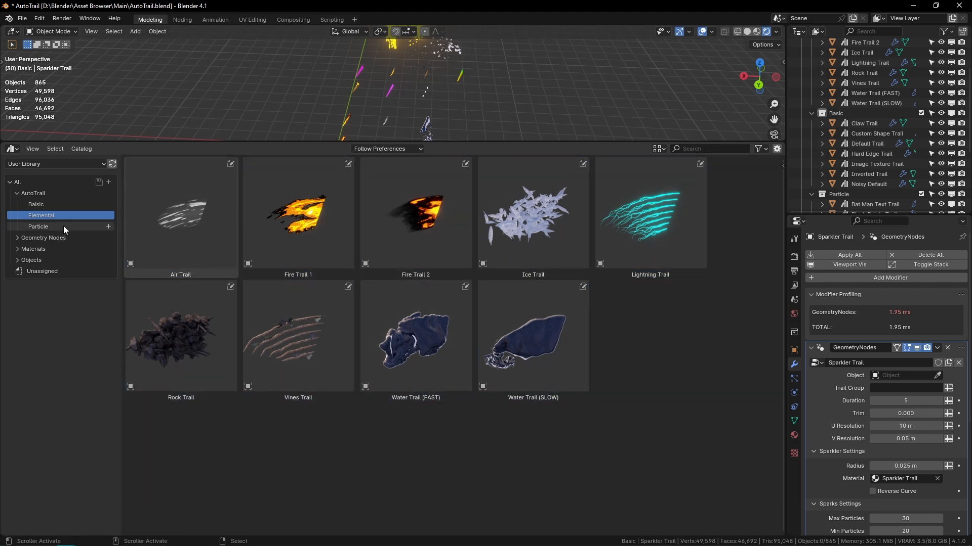
left_click(38, 226)
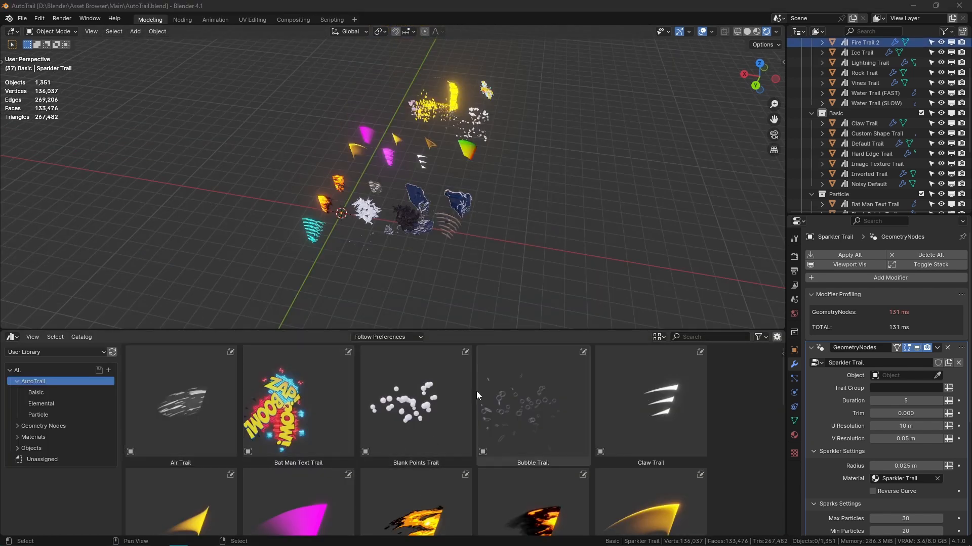
- In Preferences > File Paths, browse the User Library folder holding the AutoTrail file
left_click(39, 19)
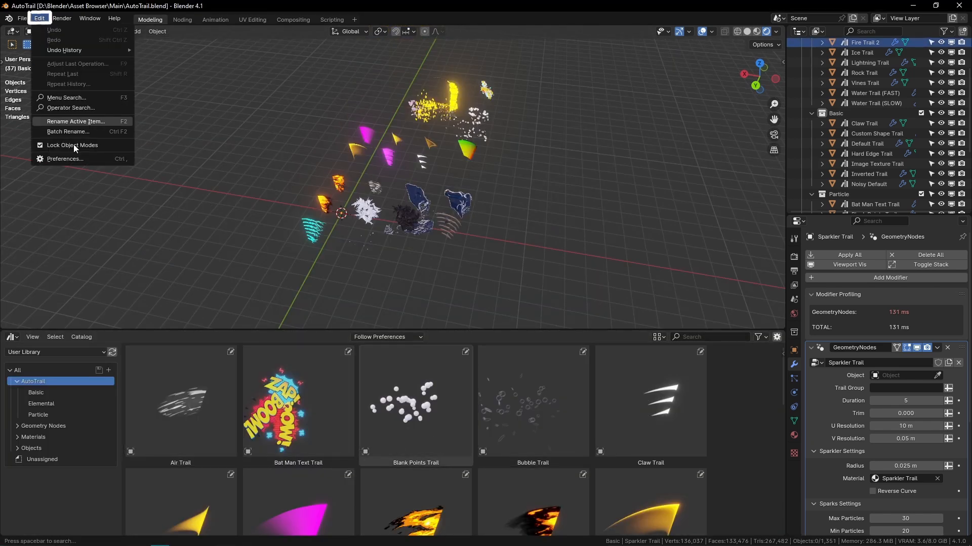
left_click(65, 159)
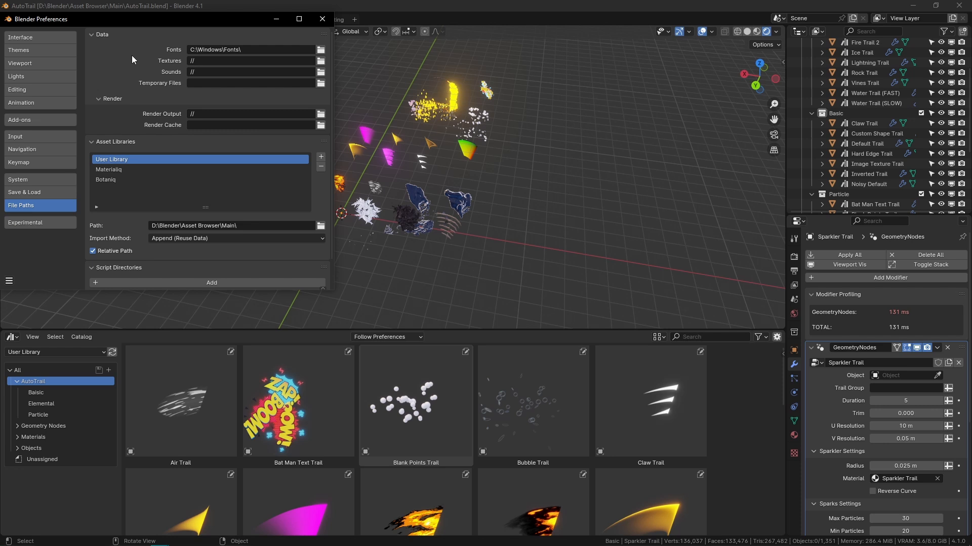
left_click(115, 142)
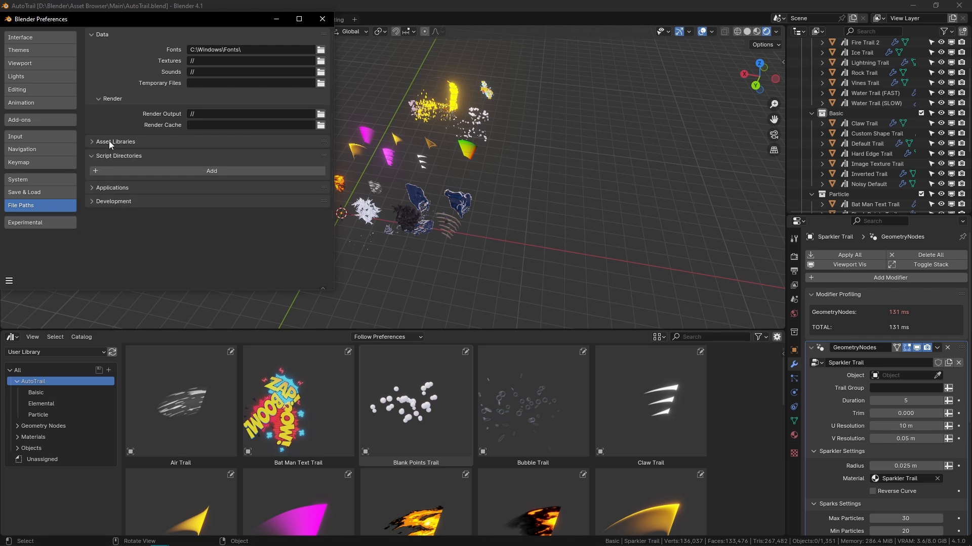
left_click(115, 142)
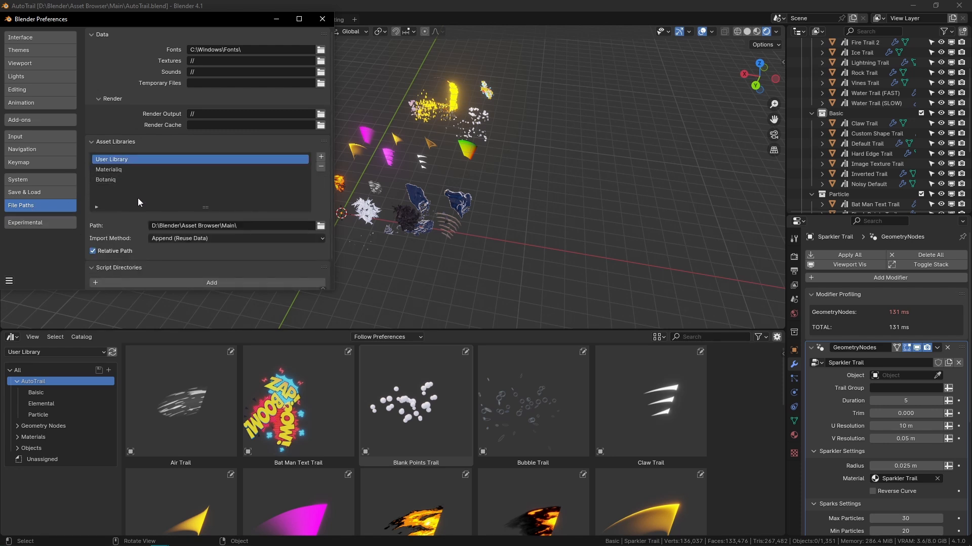
scroll("down", 3)
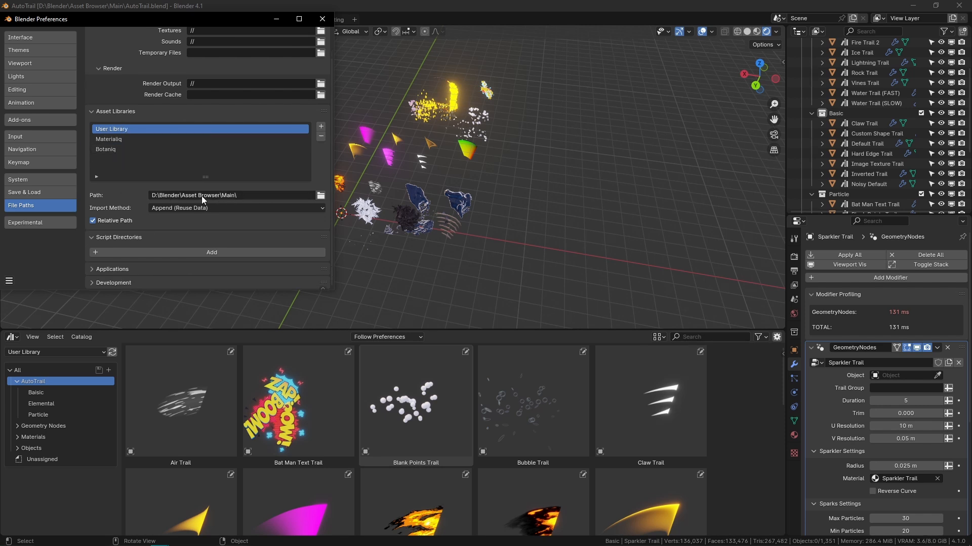
left_click(321, 195)
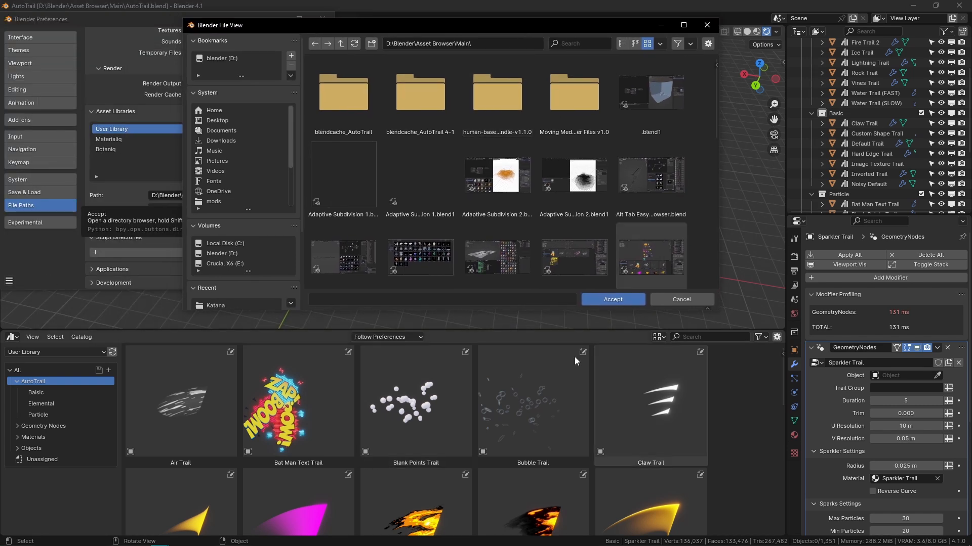
scroll("down", 3)
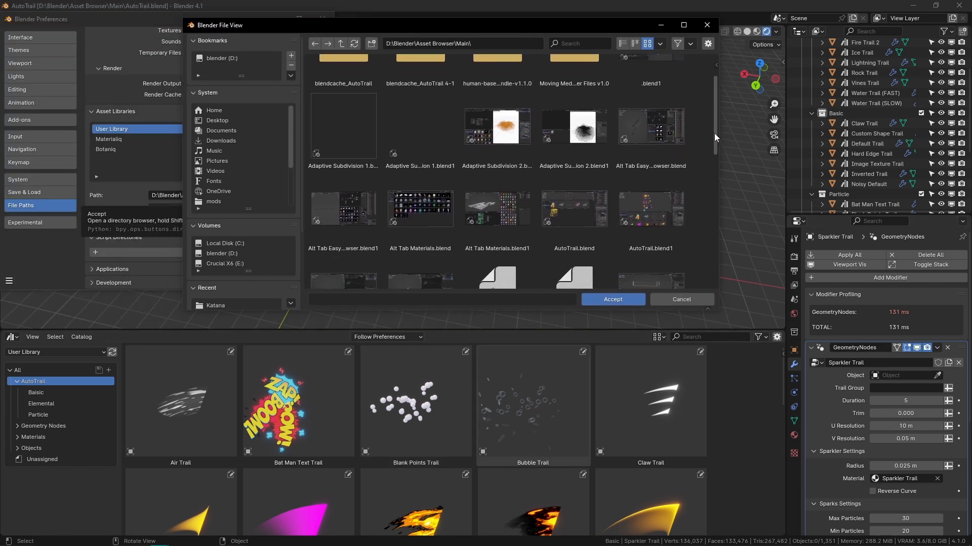
scroll("down", 3)
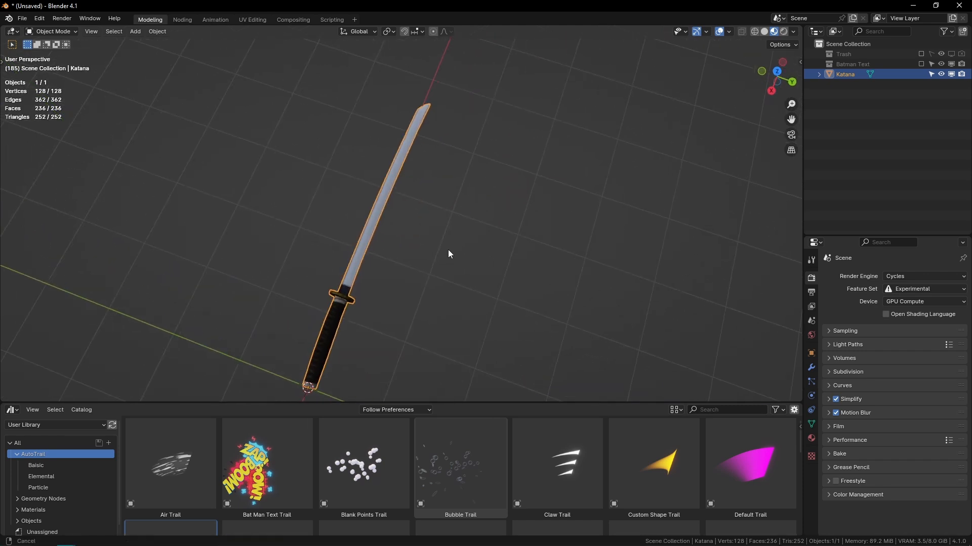
- Enter Edit Mode on the katana to select the blade vertices for the vertex group
key("Tab")
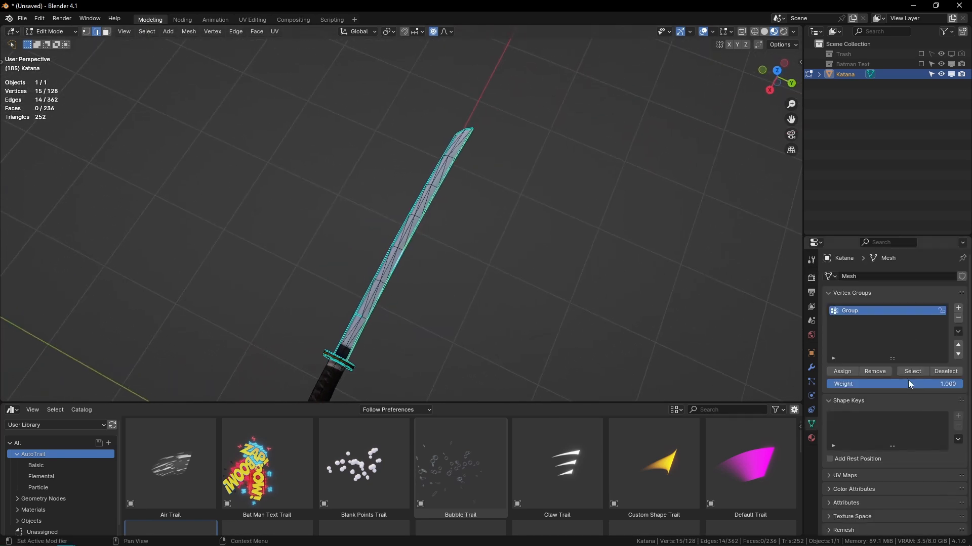
mouse_move(861, 311)
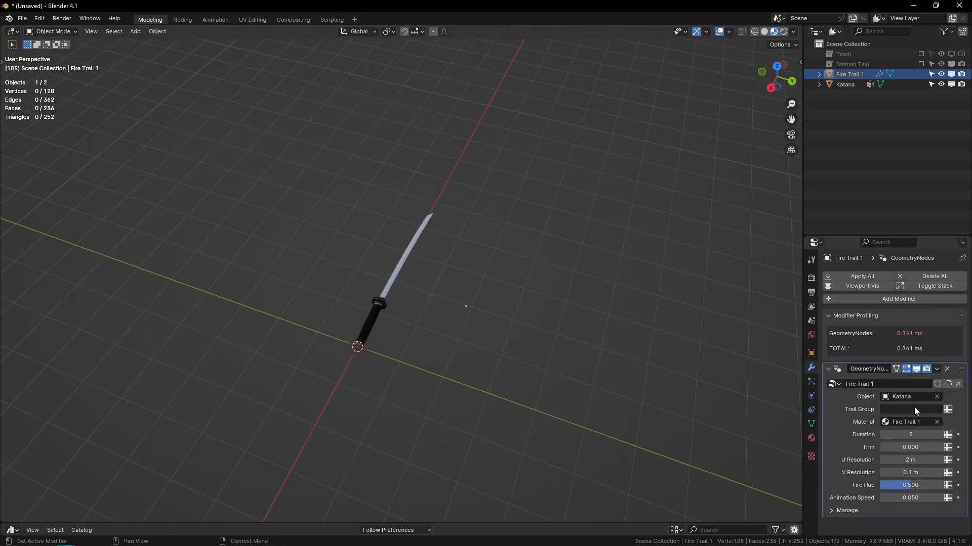
- Set Fire Trail 1's Trail Group field to 'Trail' so it follows the katana blade
type("Trail")
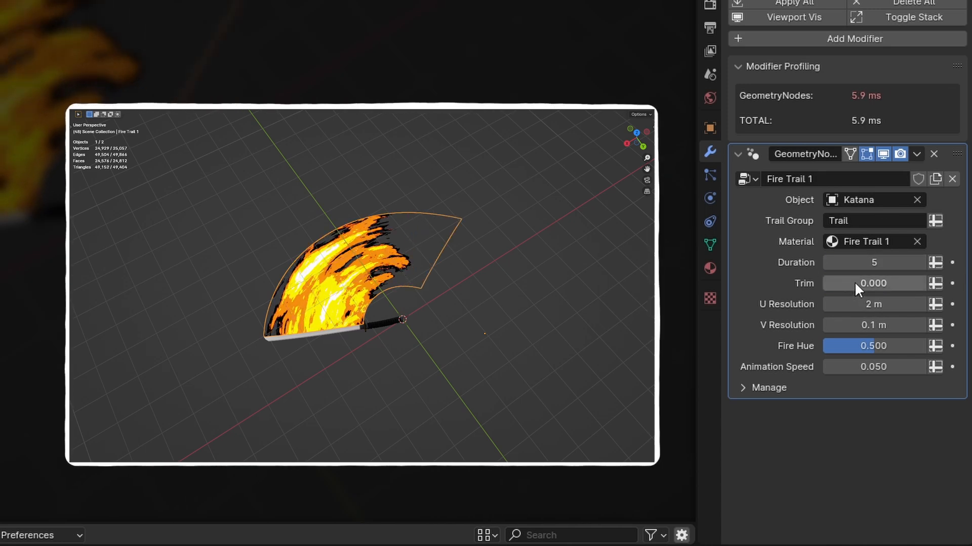
mouse_move(873, 283)
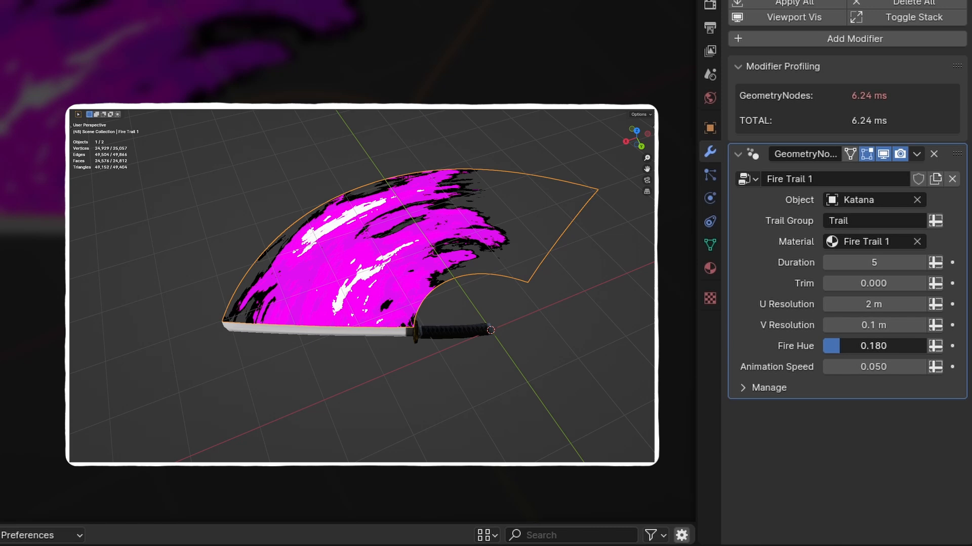
- Drag the Fire Hue value from 0.500 to 0.180, turning the trail magenta
left_click_drag(843, 346, 893, 347)
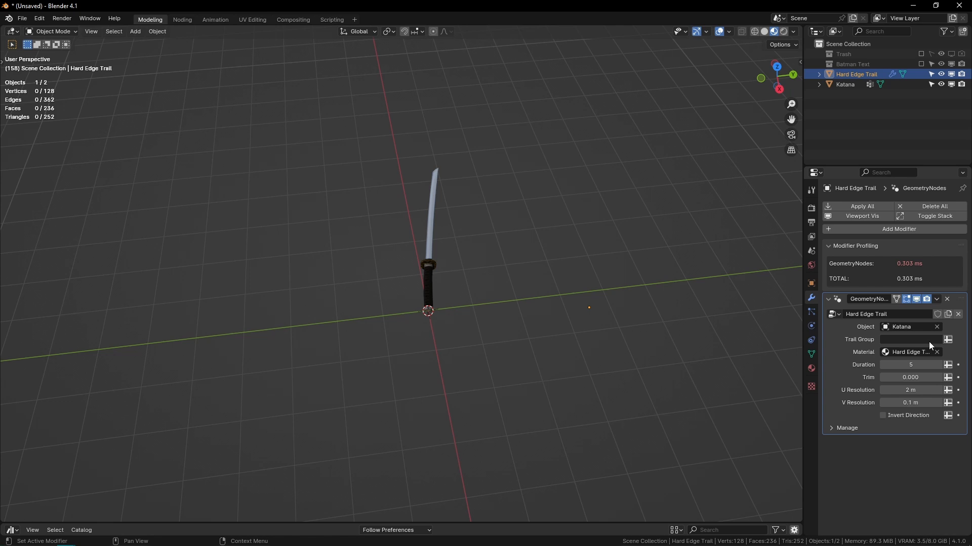
- Assign the katana's Trail vertex group to the Hard Edge Trail and rotate the sword to sweep it
left_click(911, 339)
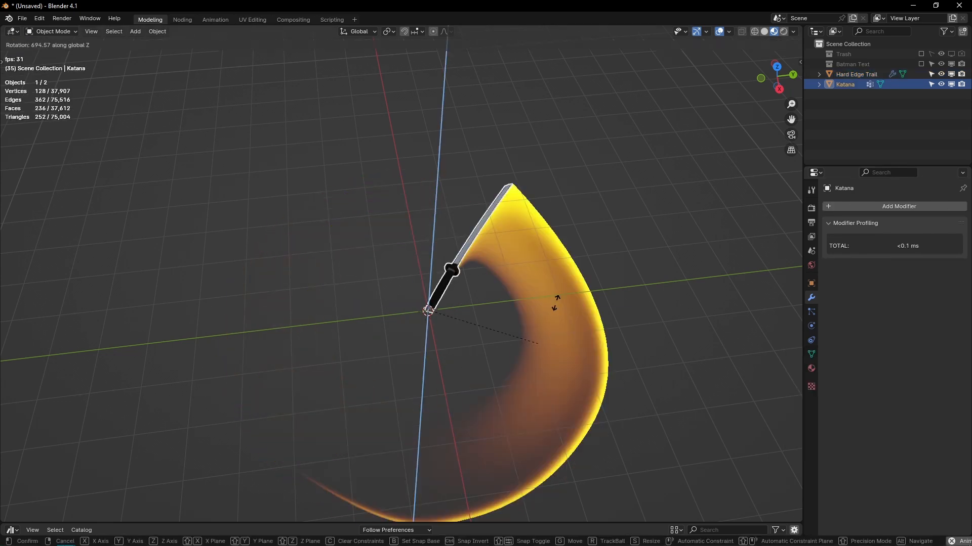
left_click(441, 247)
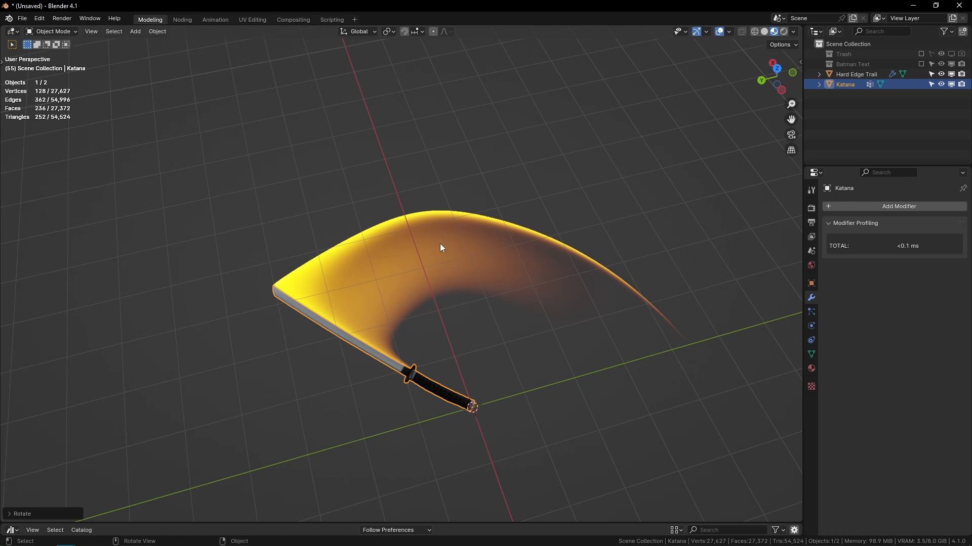
left_click(856, 73)
type("Tr")
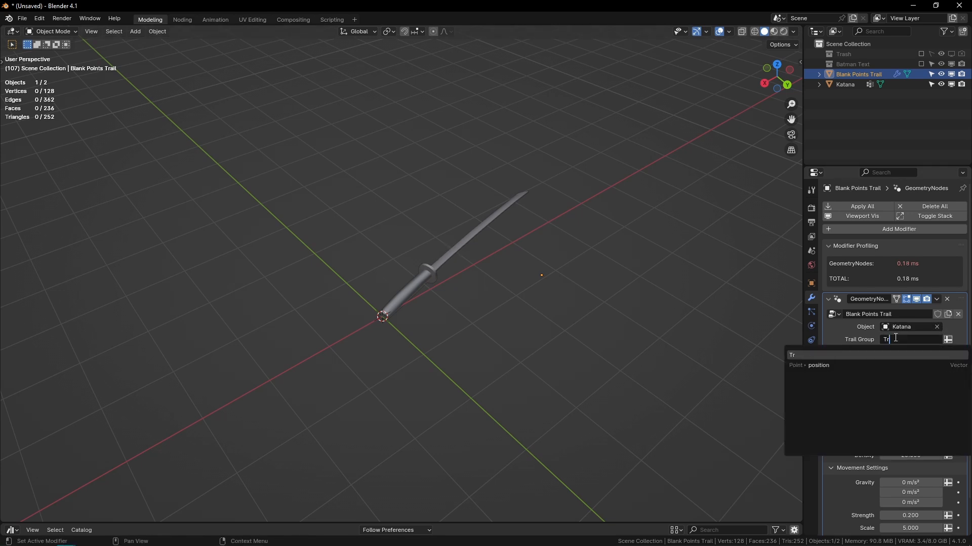
- Pick the Trail vertex group for the Blank Points Trail targeting the katana
left_click(844, 84)
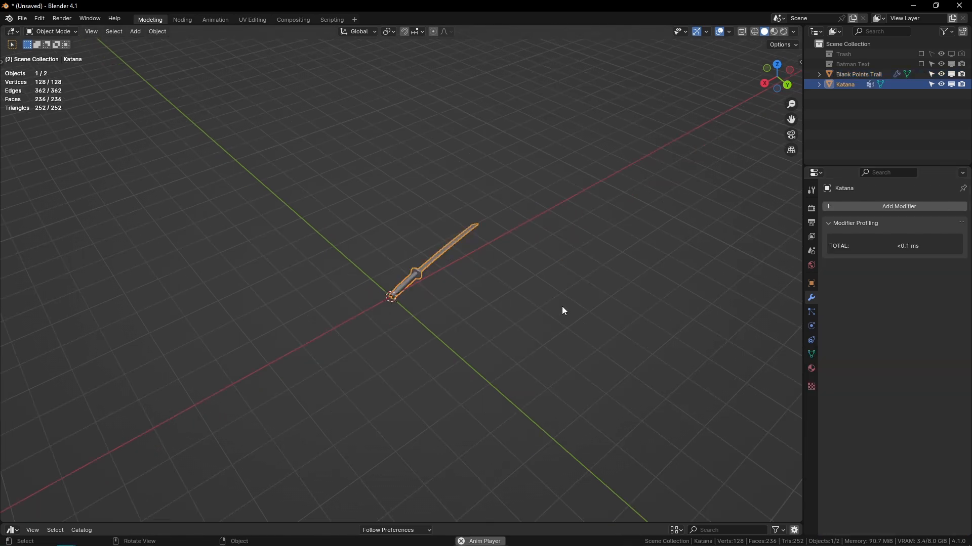
left_click(859, 73)
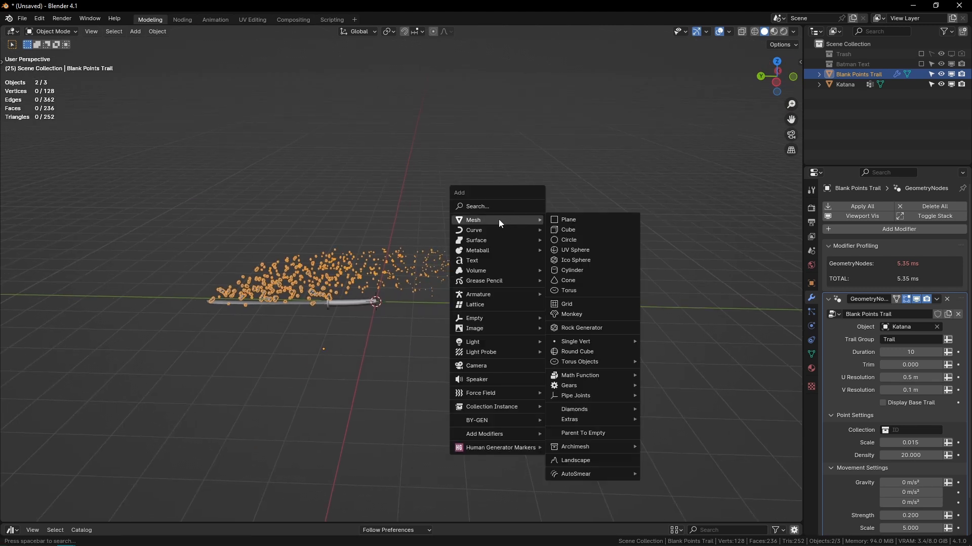
- Add Suzanne monkey heads and move them into a new 'Monkeys' collection
left_click(571, 314)
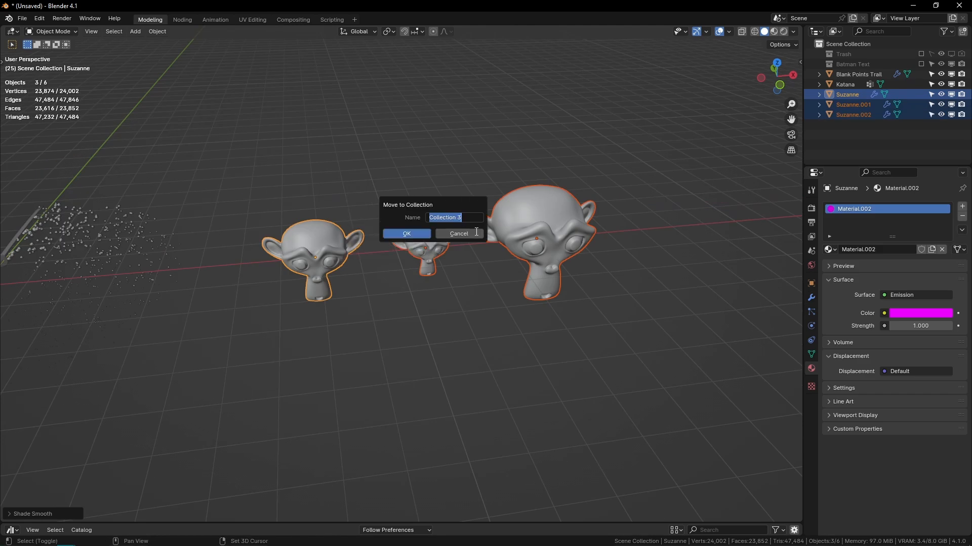
left_click(406, 233)
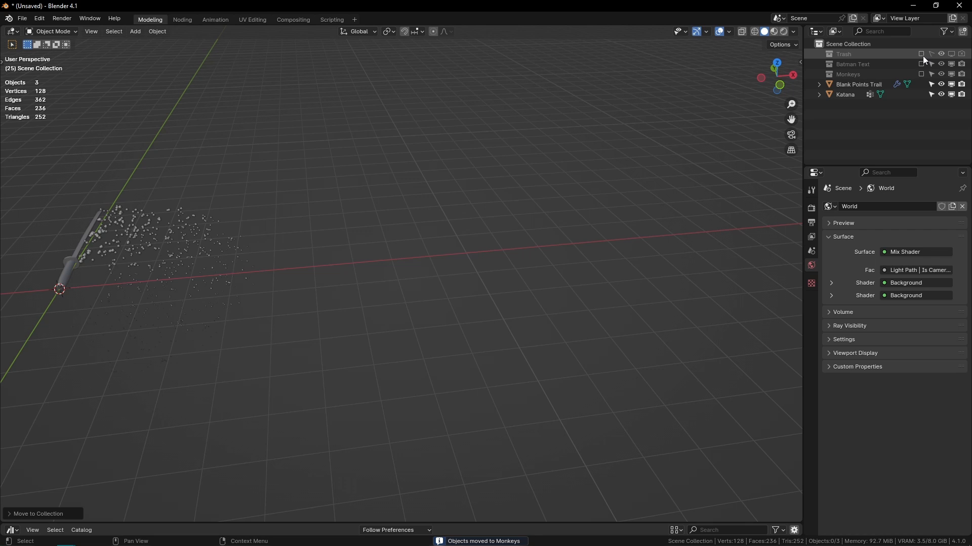
left_click(944, 31)
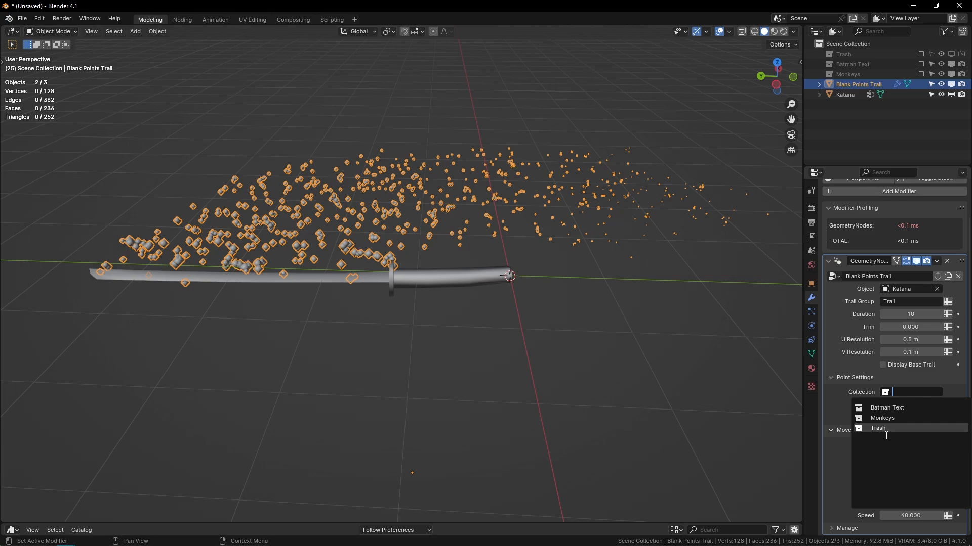
- Set the points trail's Collection to Monkeys and inspect the particles in Rendered shading
left_click(882, 418)
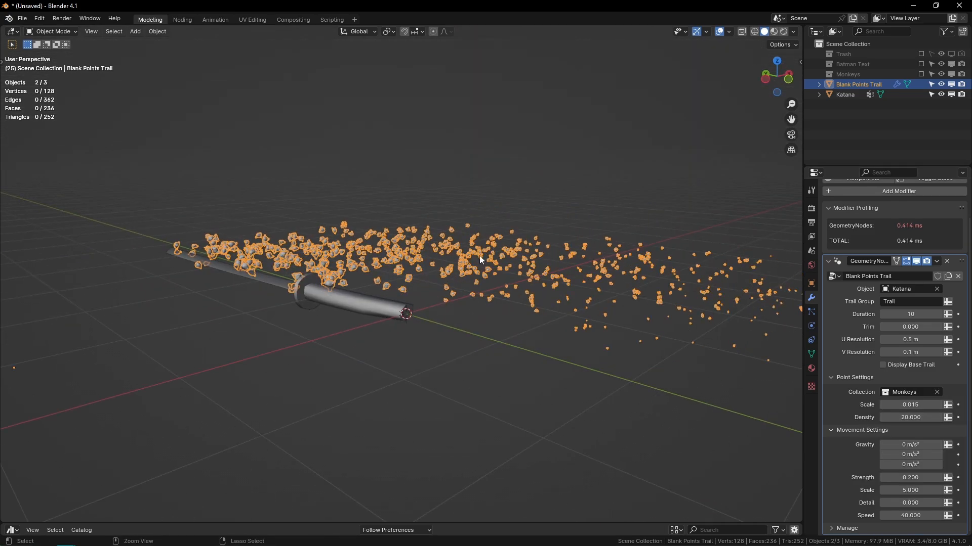
left_click(772, 32)
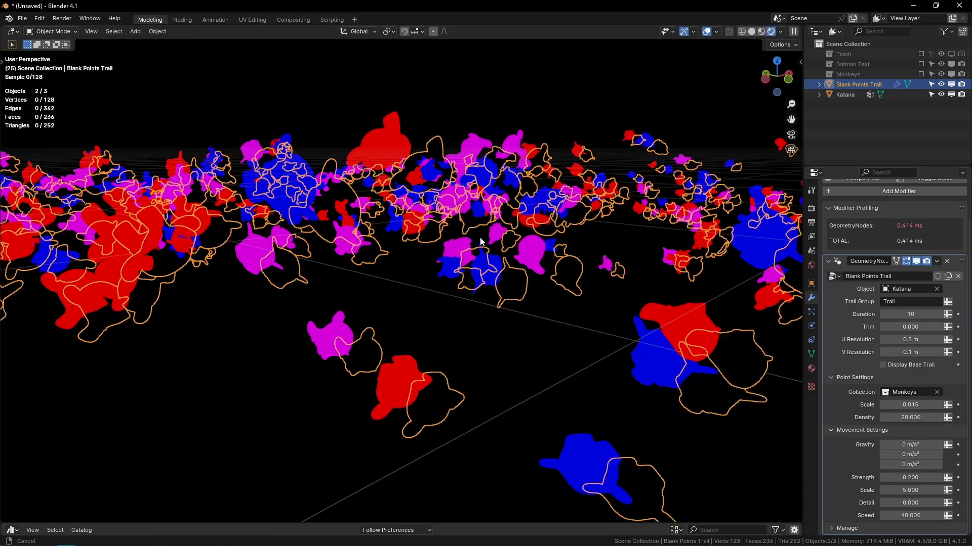
left_click_drag(479, 242, 543, 208)
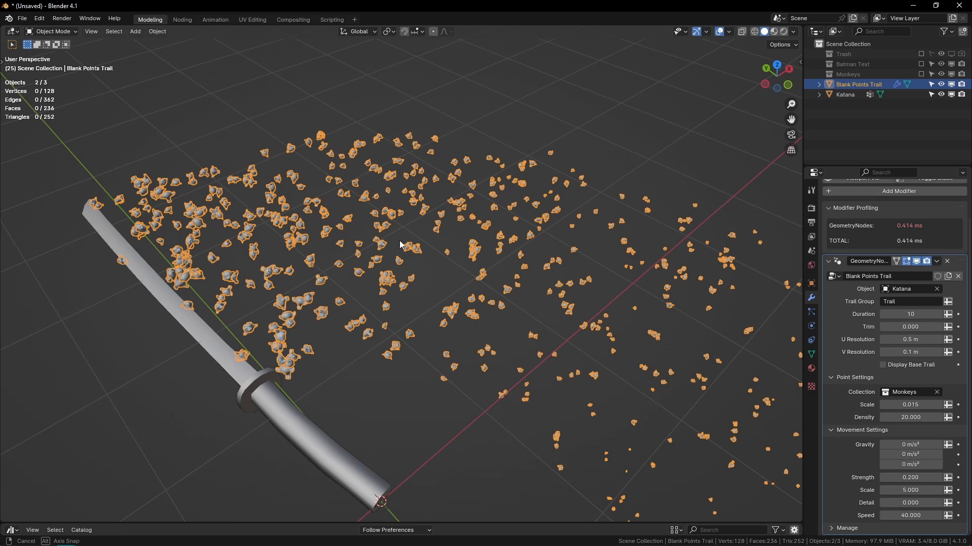
left_click_drag(400, 245, 518, 250)
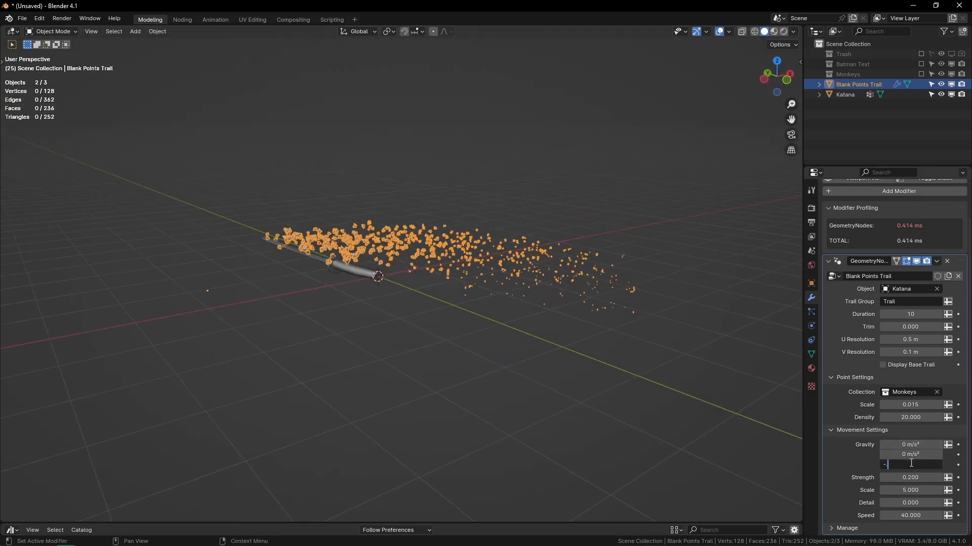
- Enter -9.81 as the Gravity Z value in the trail's Movement Settings
type("-9.81")
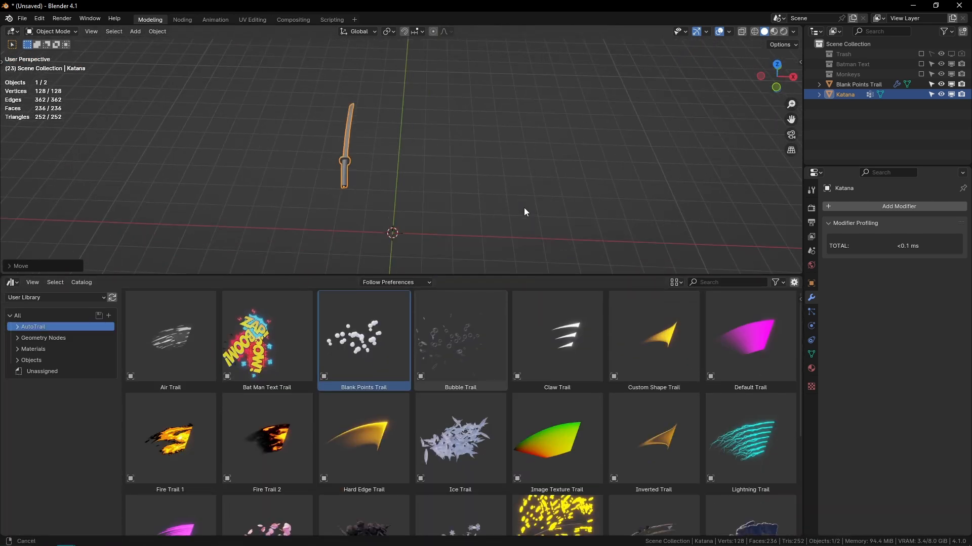
- Orbit the view slightly around the raised katana
left_click_drag(526, 211, 505, 196)
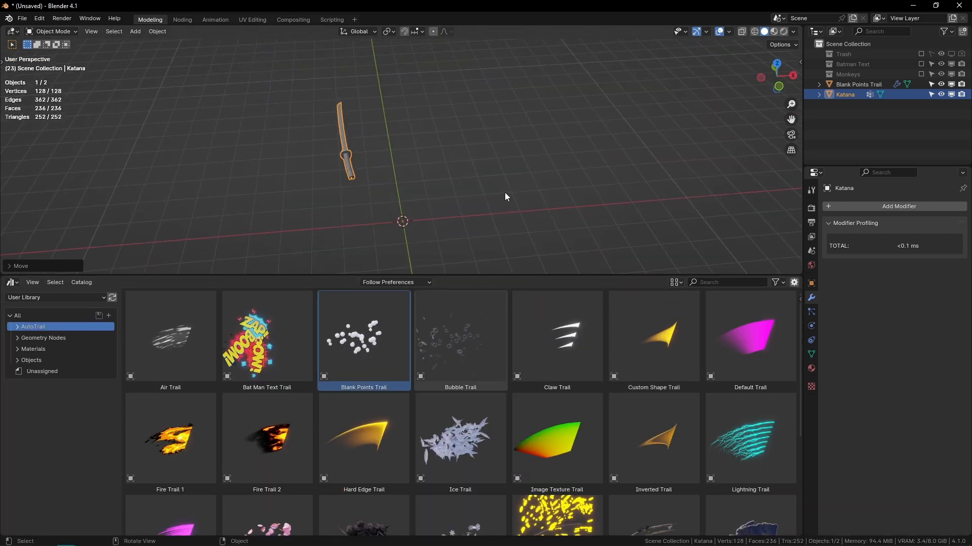